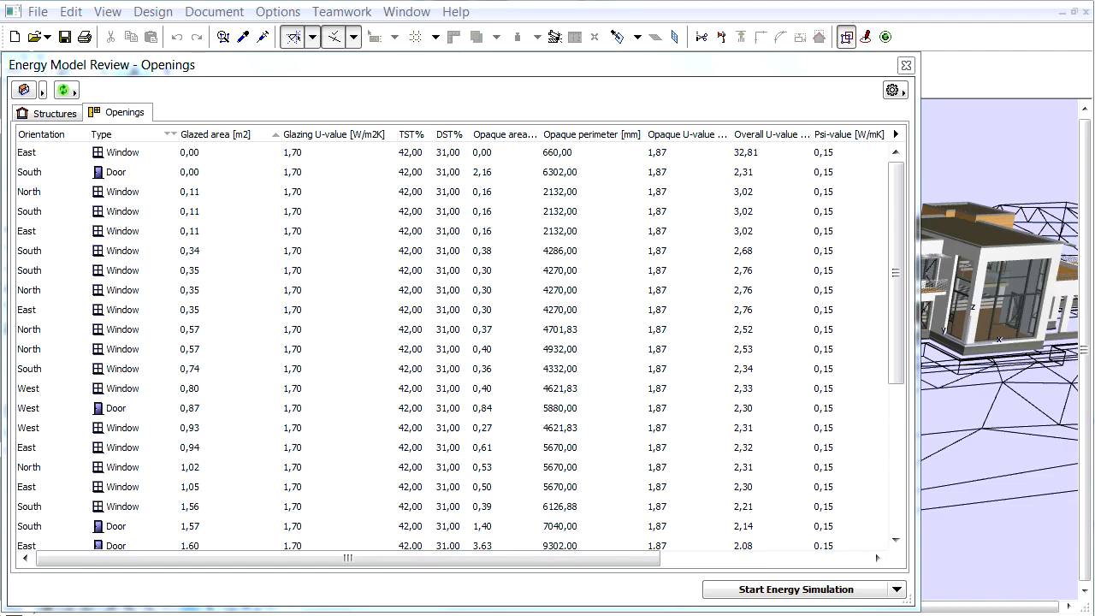
pyautogui.moveTo(636, 479)
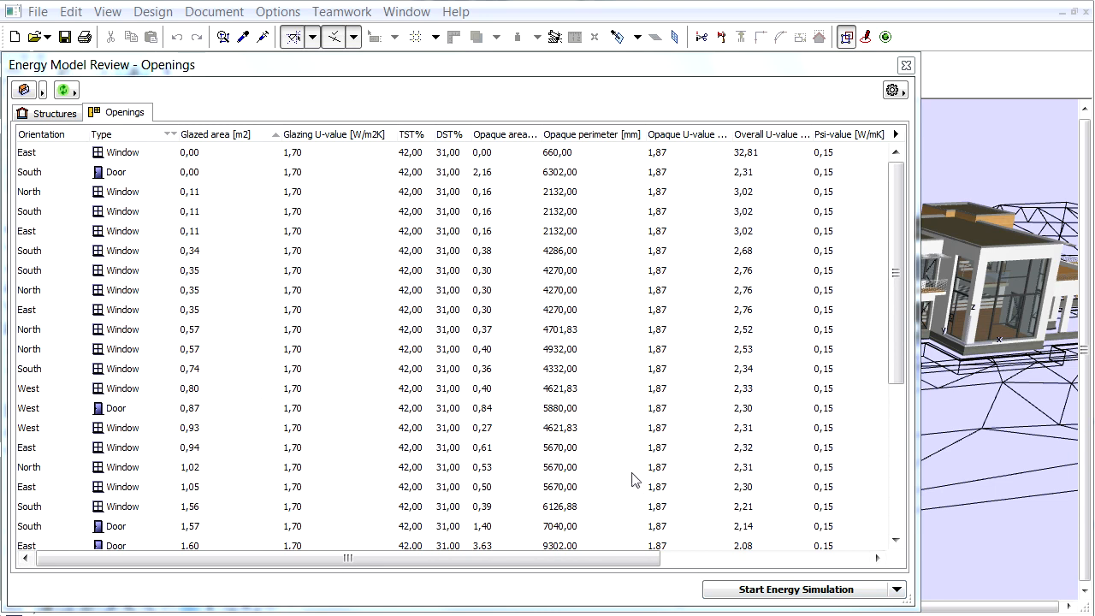
pyautogui.moveTo(188, 72)
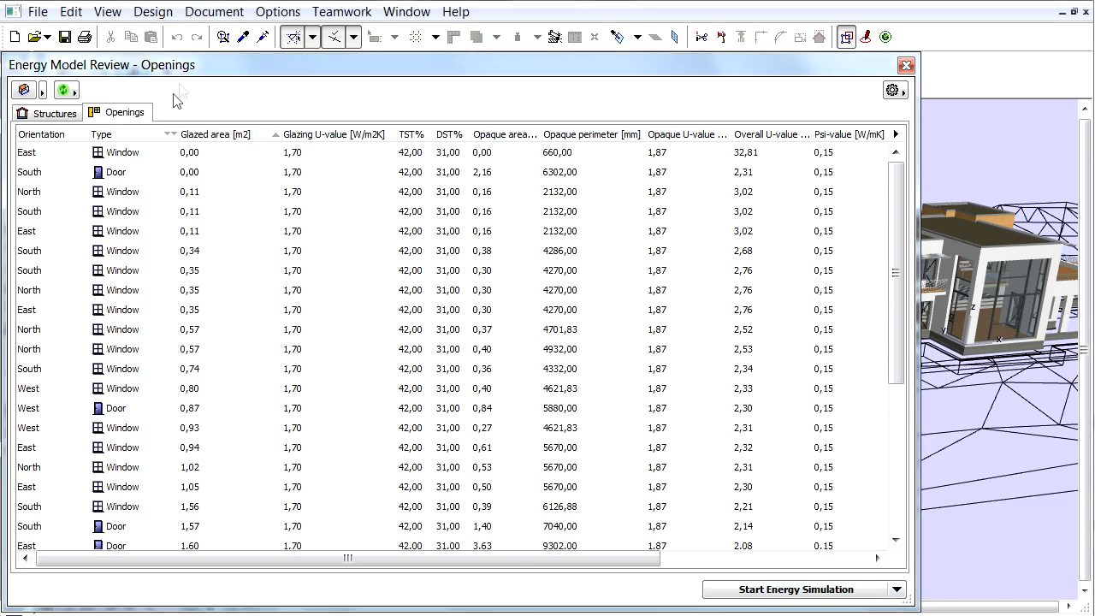
# Sort the Openings table by the Type column so windows come before doors, and scroll through it
pyautogui.click(101, 134)
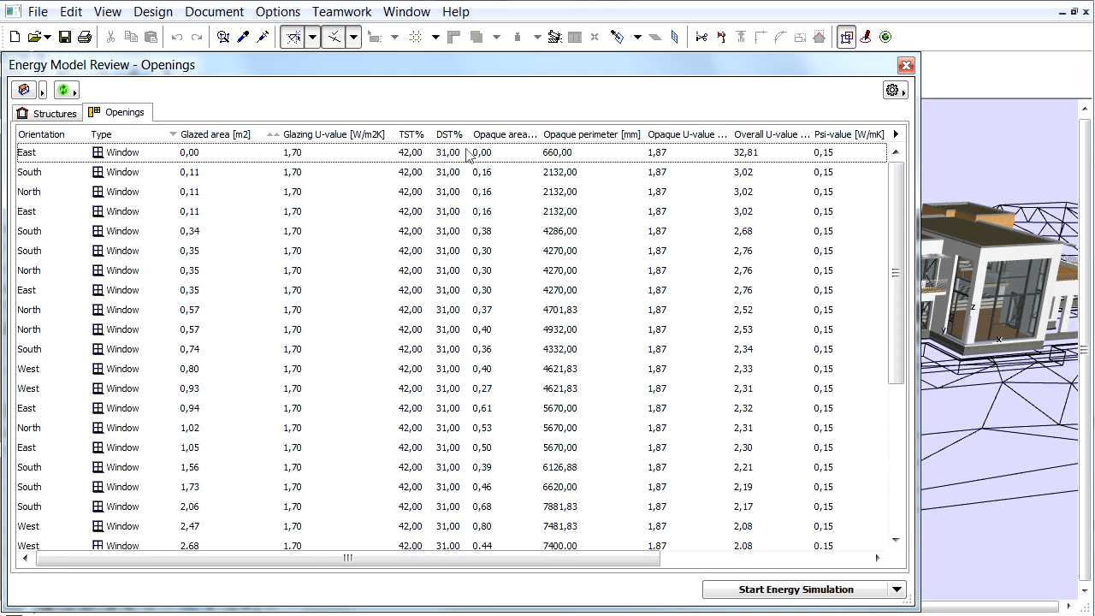
pyautogui.moveTo(847, 163)
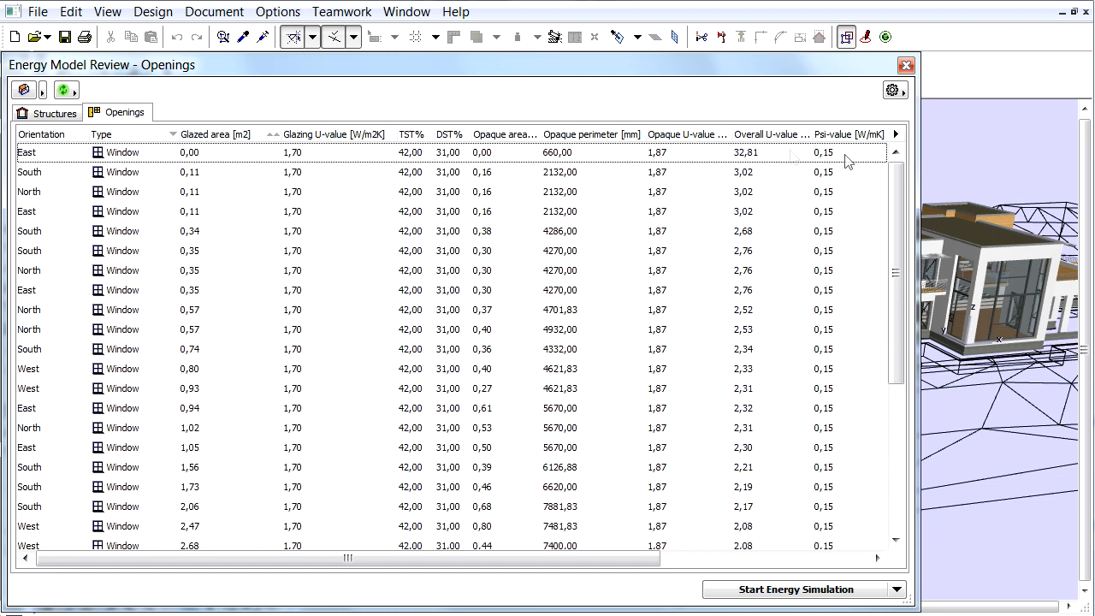
pyautogui.scroll(-3)
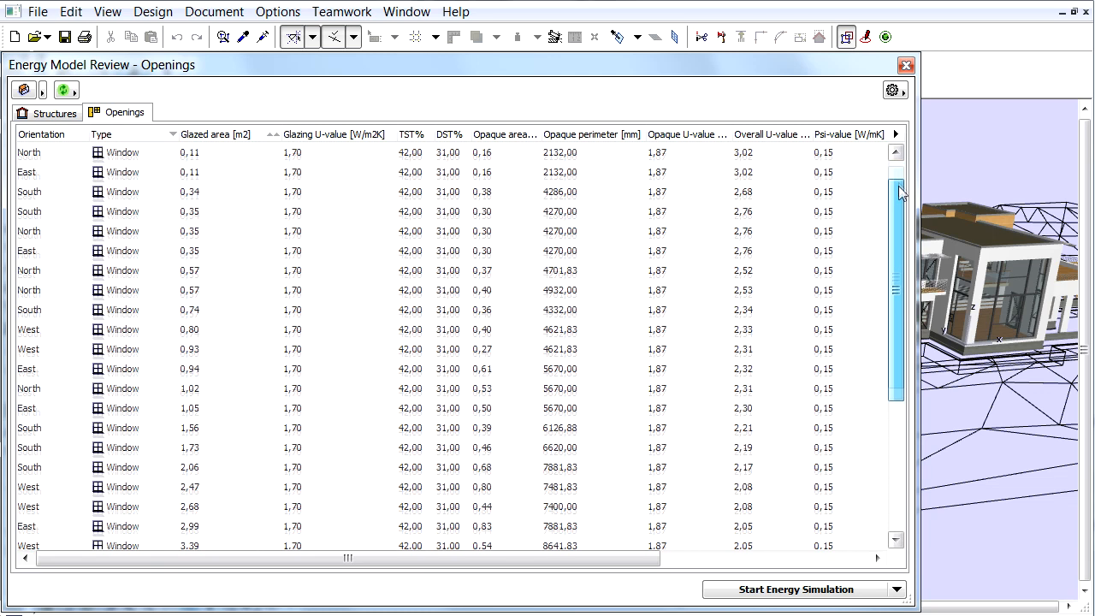
pyautogui.scroll(-3)
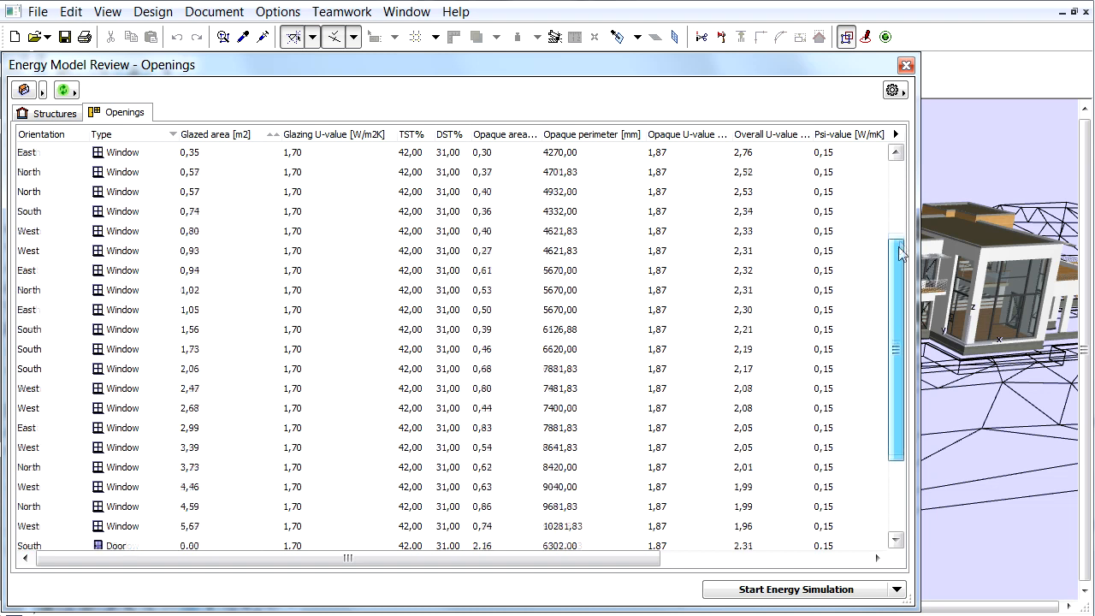
pyautogui.scroll(-3)
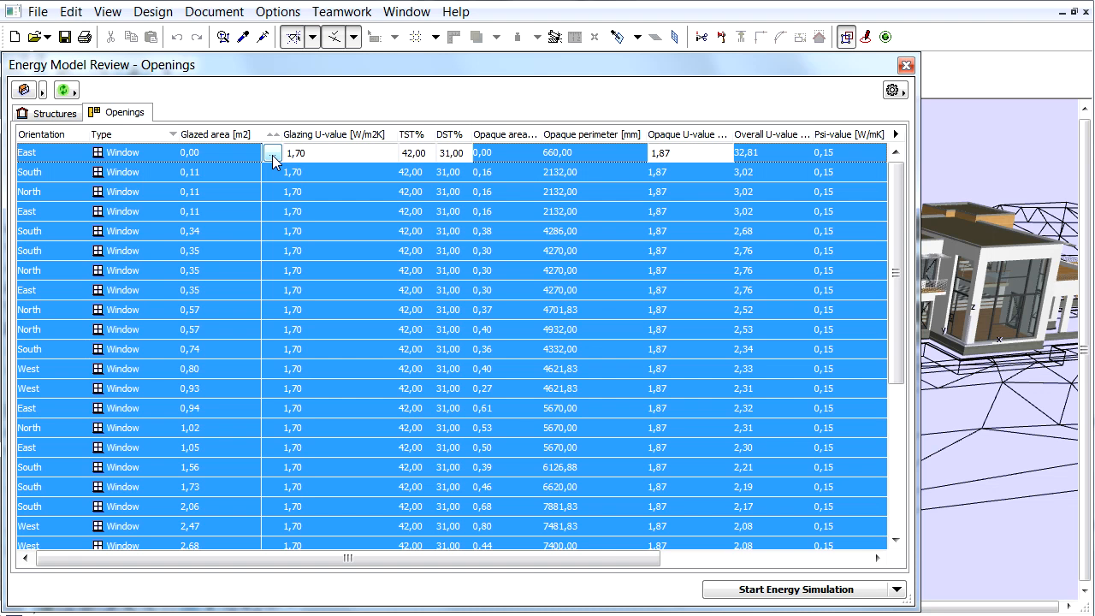
# Bring up the Openings Catalog from the Glazing U-value cell and collapse the double-glazing and wood-frame groups
pyautogui.click(274, 152)
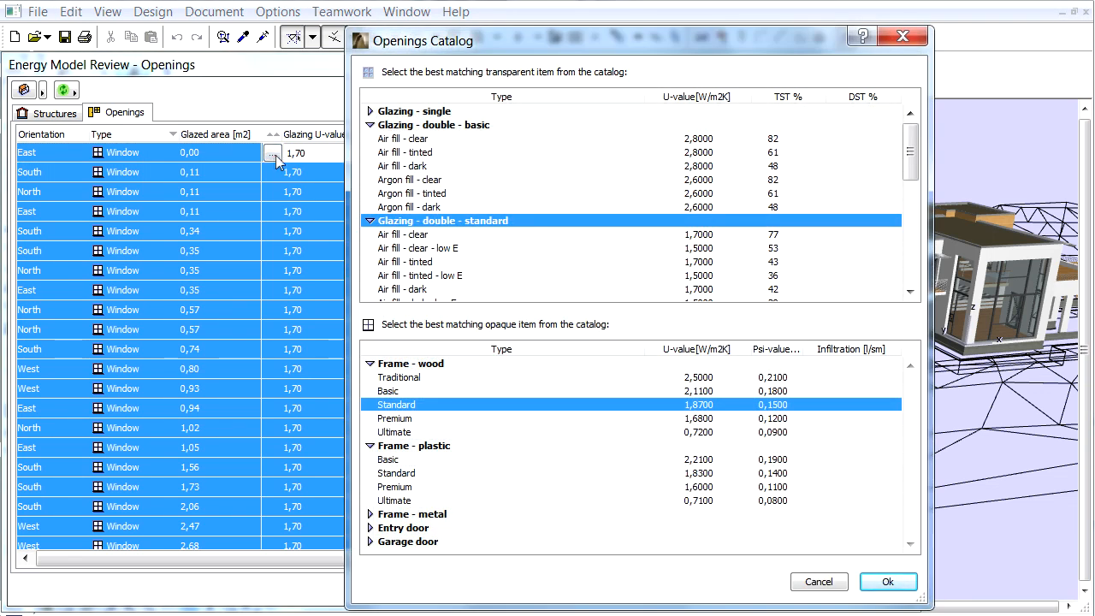
pyautogui.moveTo(294, 161)
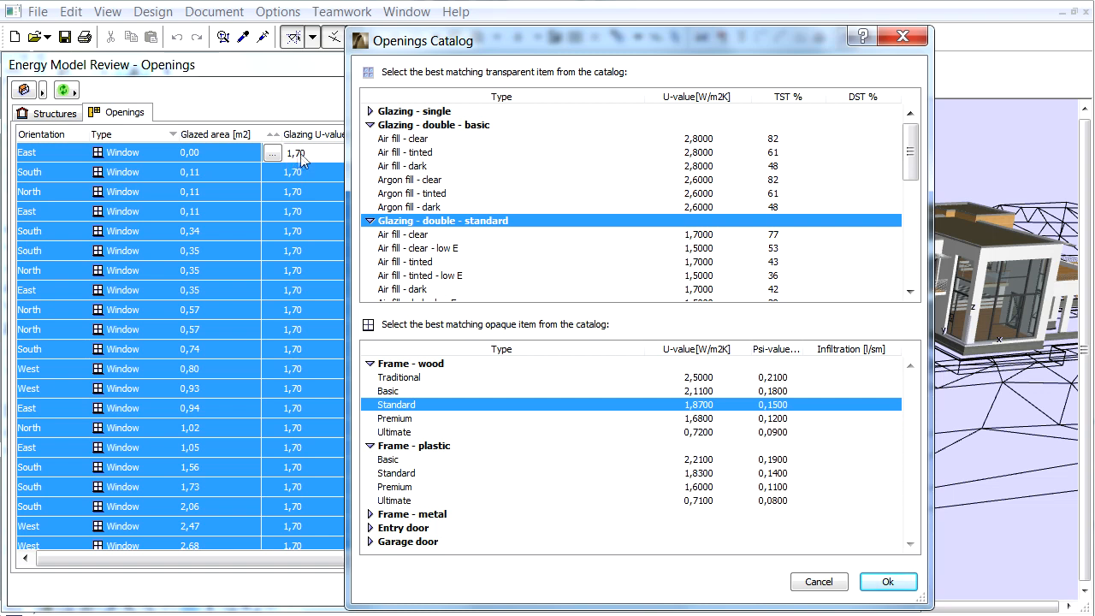
pyautogui.moveTo(374, 150)
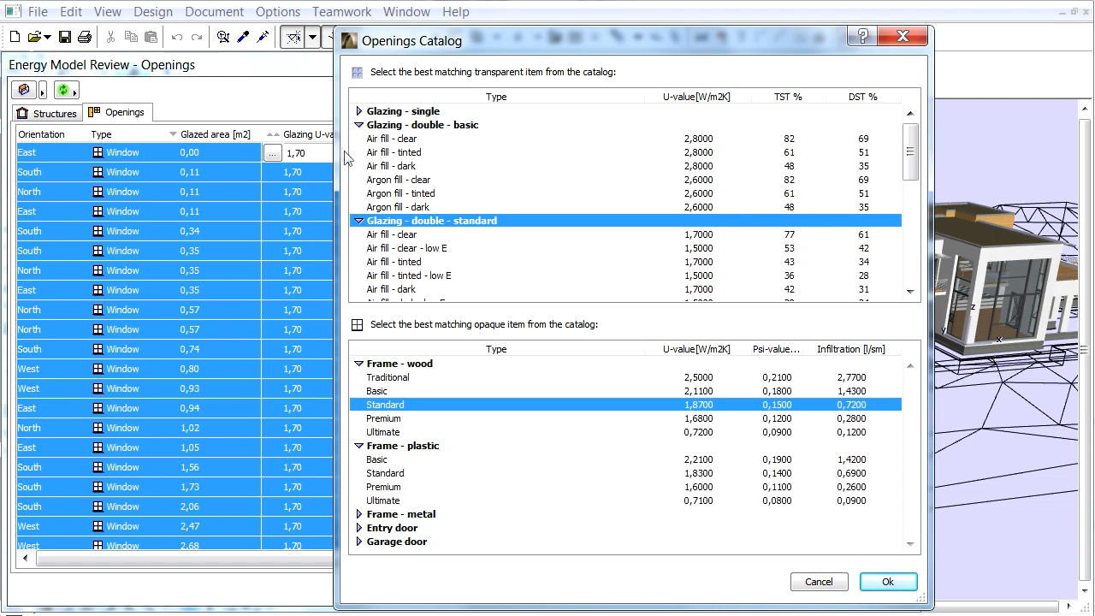
pyautogui.moveTo(368, 161)
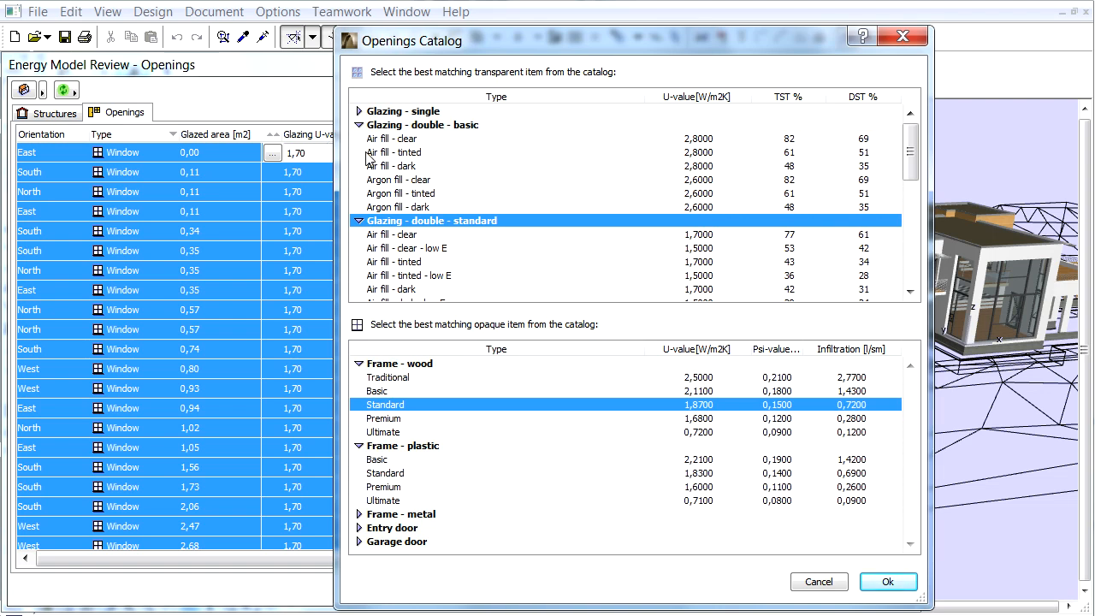
pyautogui.moveTo(407, 89)
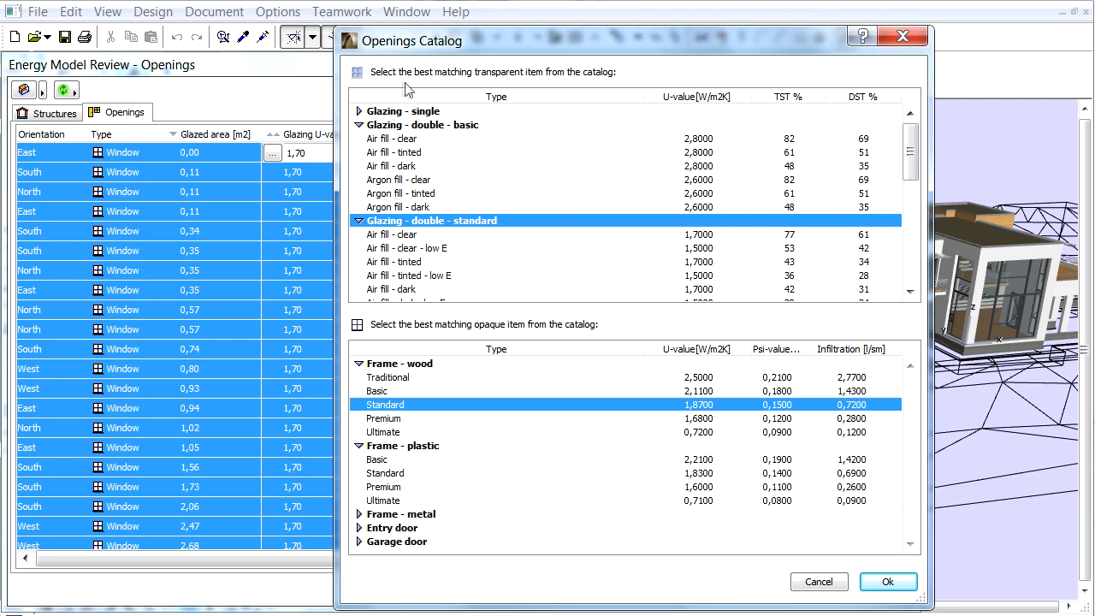
pyautogui.moveTo(459, 89)
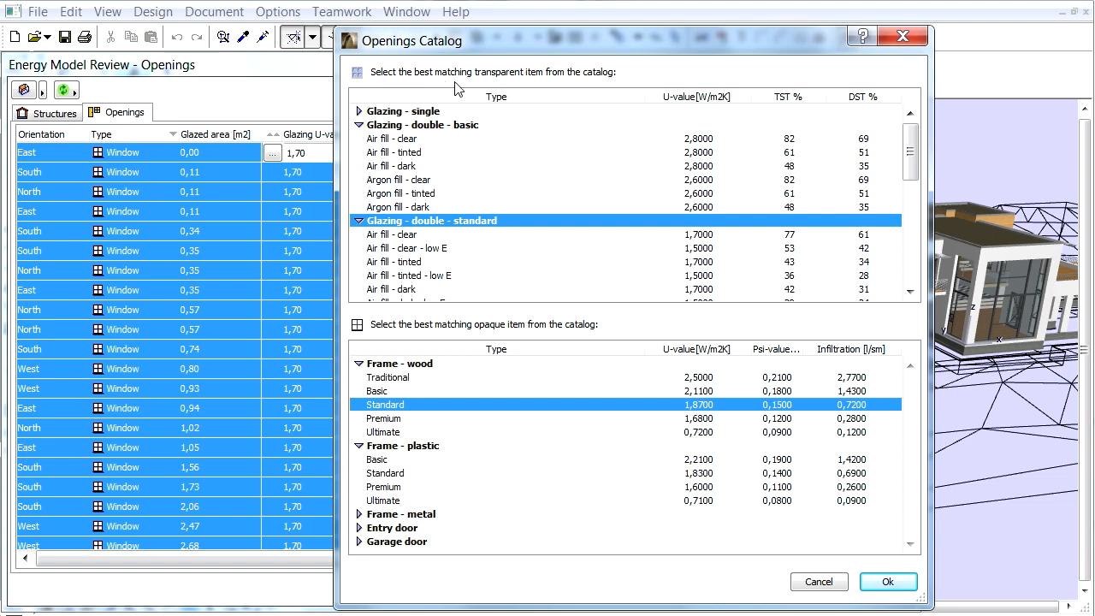
pyautogui.moveTo(364, 135)
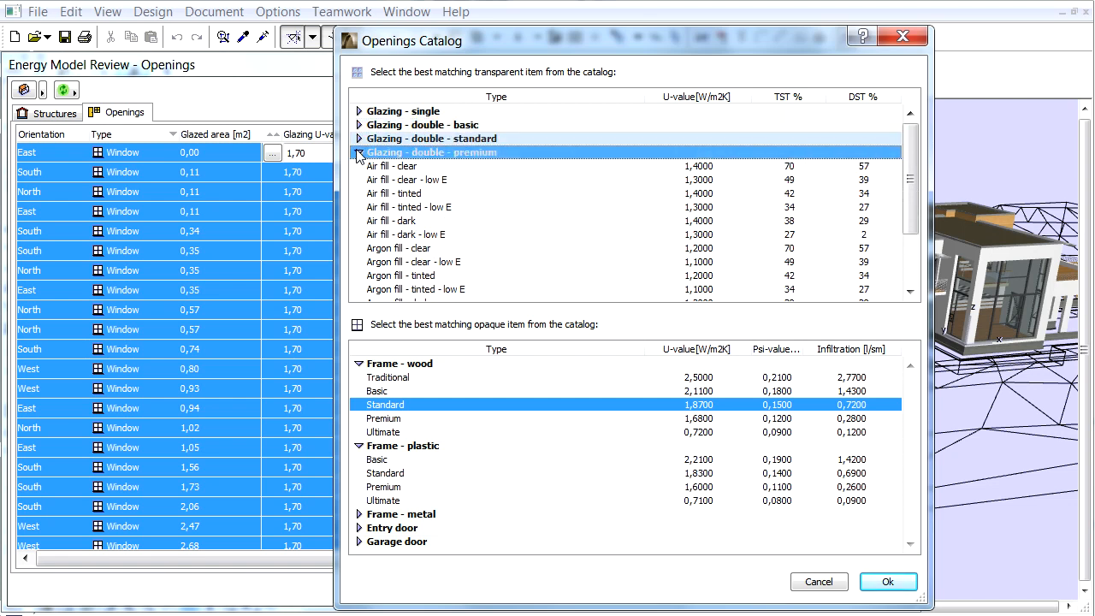
pyautogui.click(359, 150)
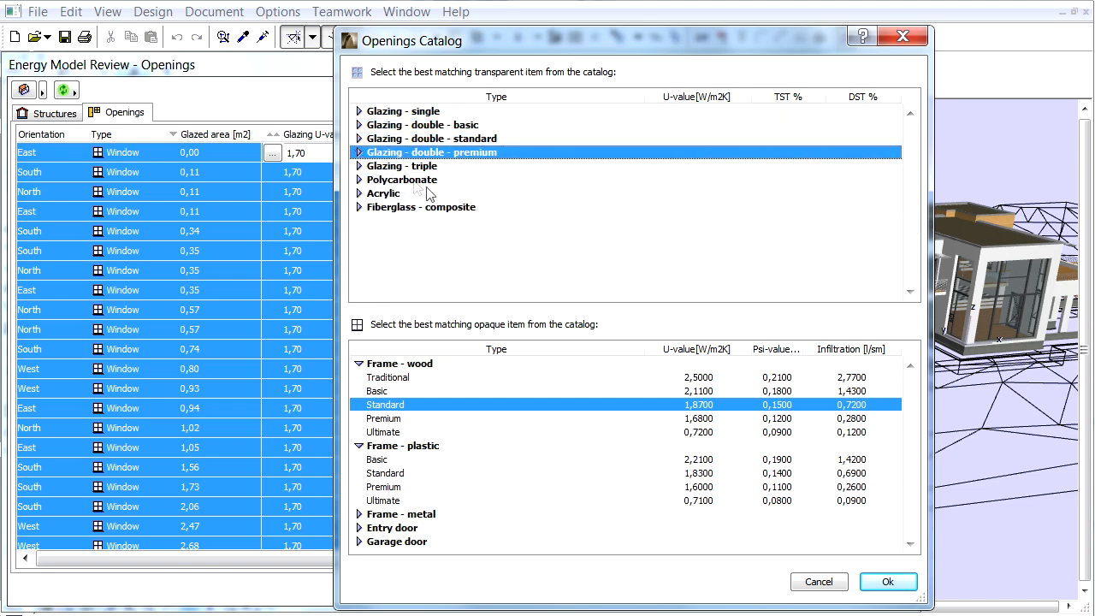
pyautogui.moveTo(454, 233)
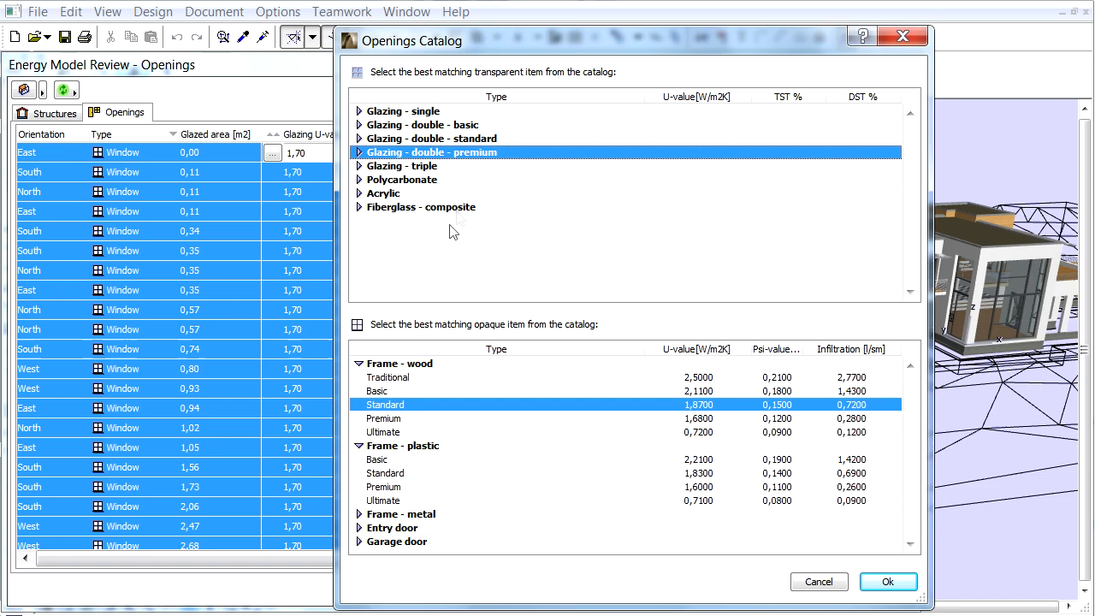
pyautogui.moveTo(458, 340)
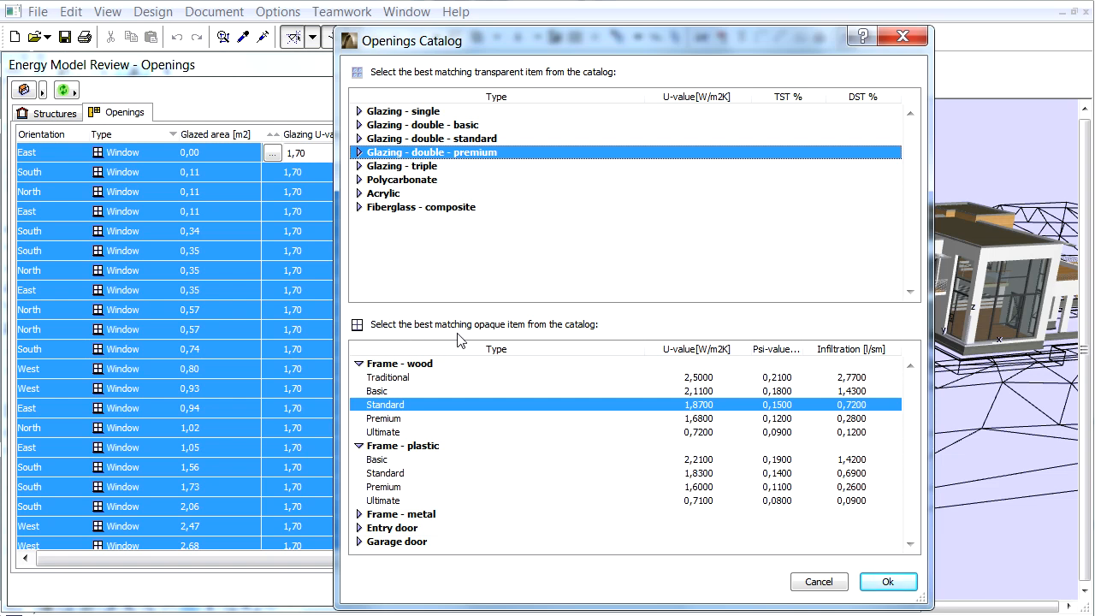
pyautogui.moveTo(361, 368)
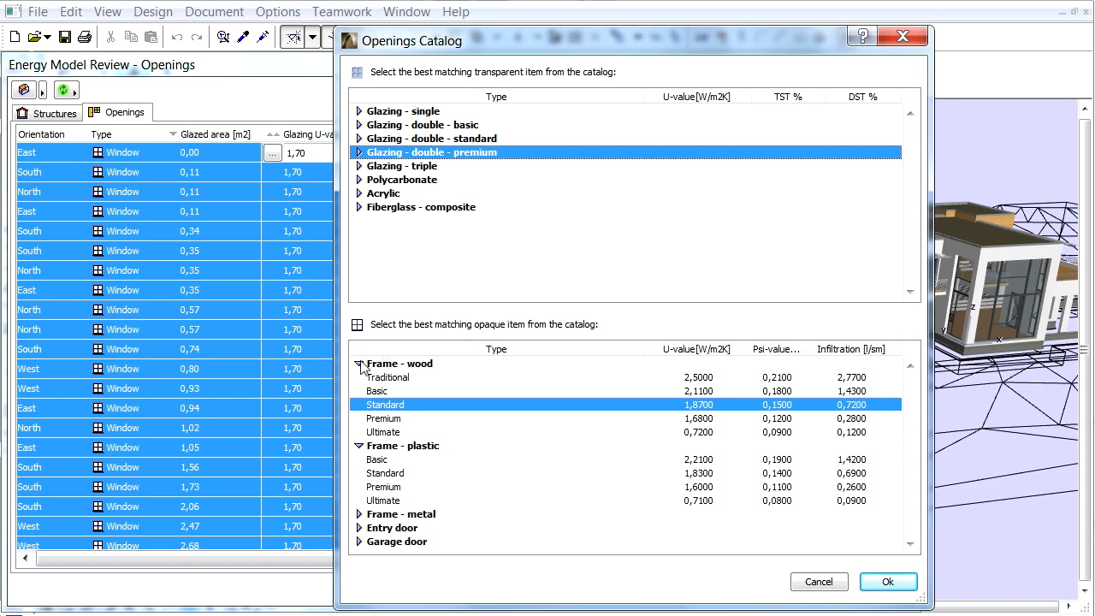
pyautogui.click(360, 362)
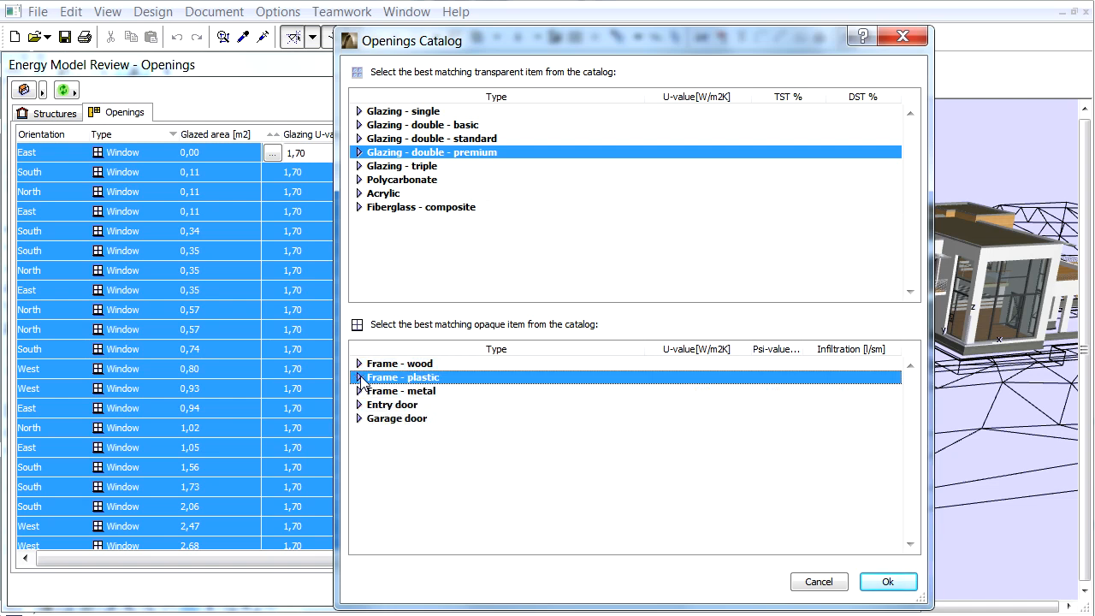
pyautogui.moveTo(424, 418)
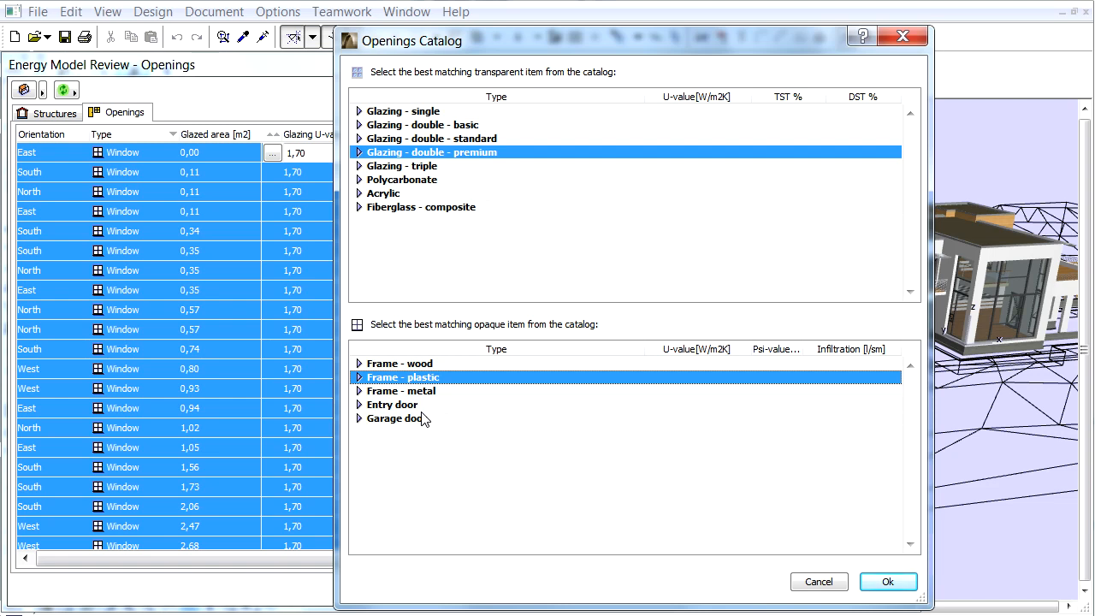
pyautogui.moveTo(432, 301)
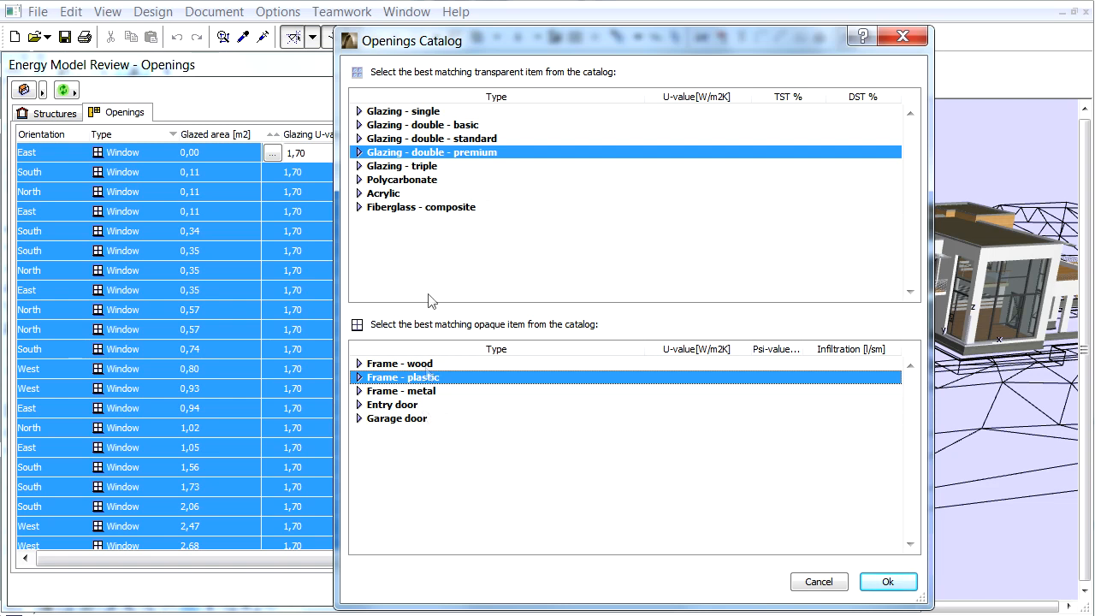
# Expand the Glazing - triple category to reveal its air, argon and xenon fill options
pyautogui.click(402, 165)
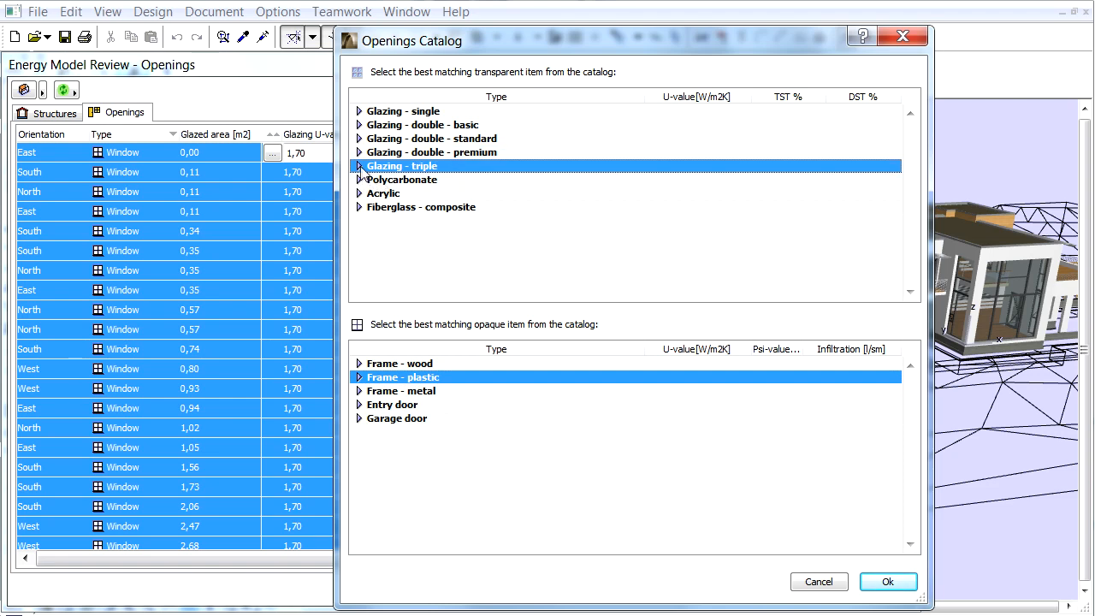
pyautogui.click(359, 164)
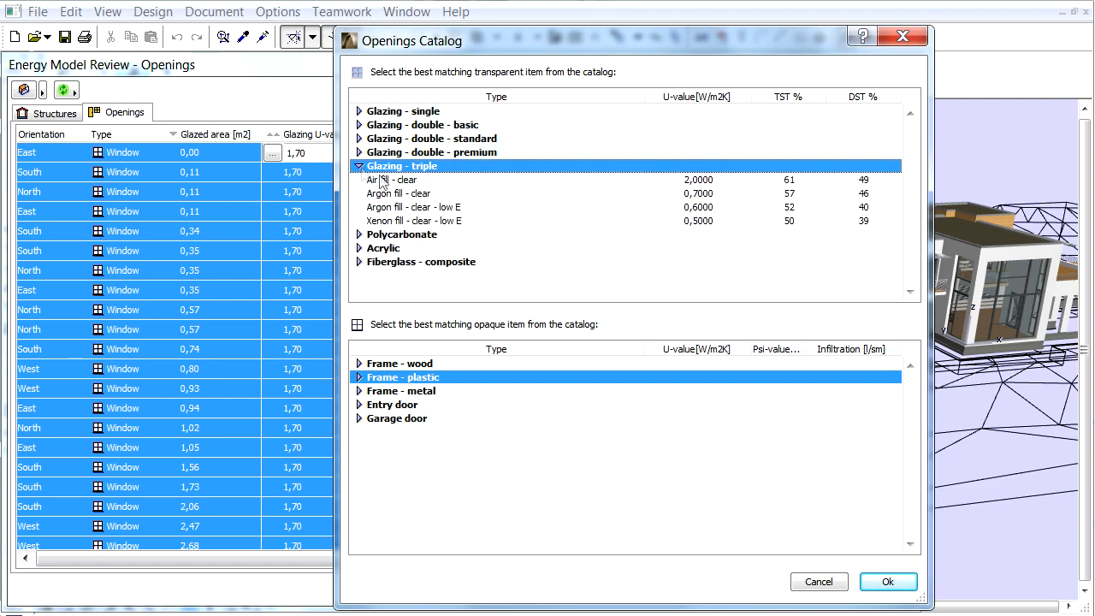
pyautogui.moveTo(476, 214)
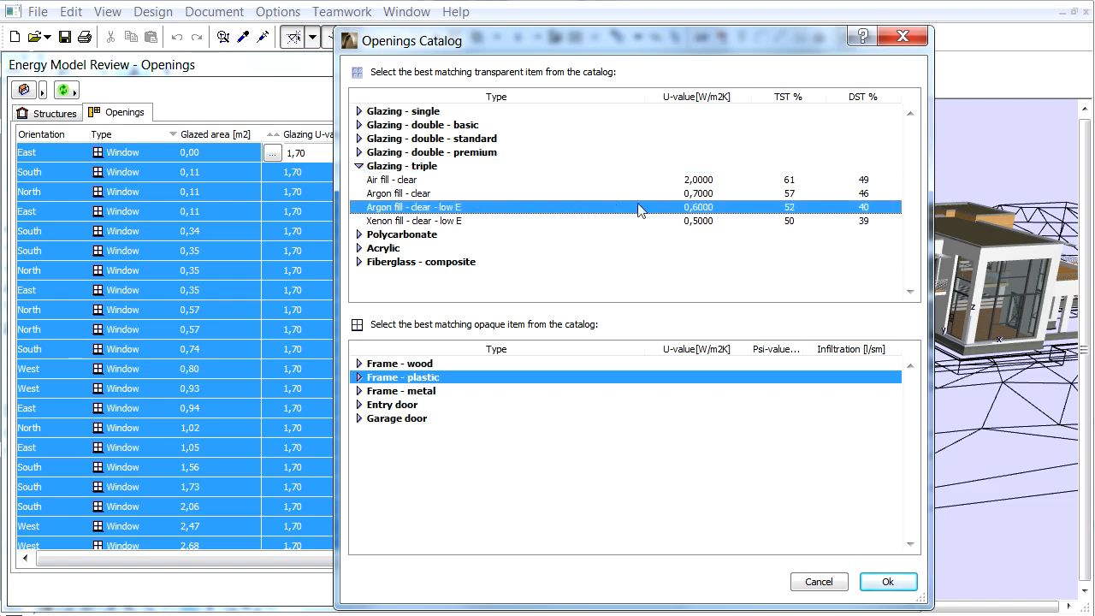
pyautogui.moveTo(715, 219)
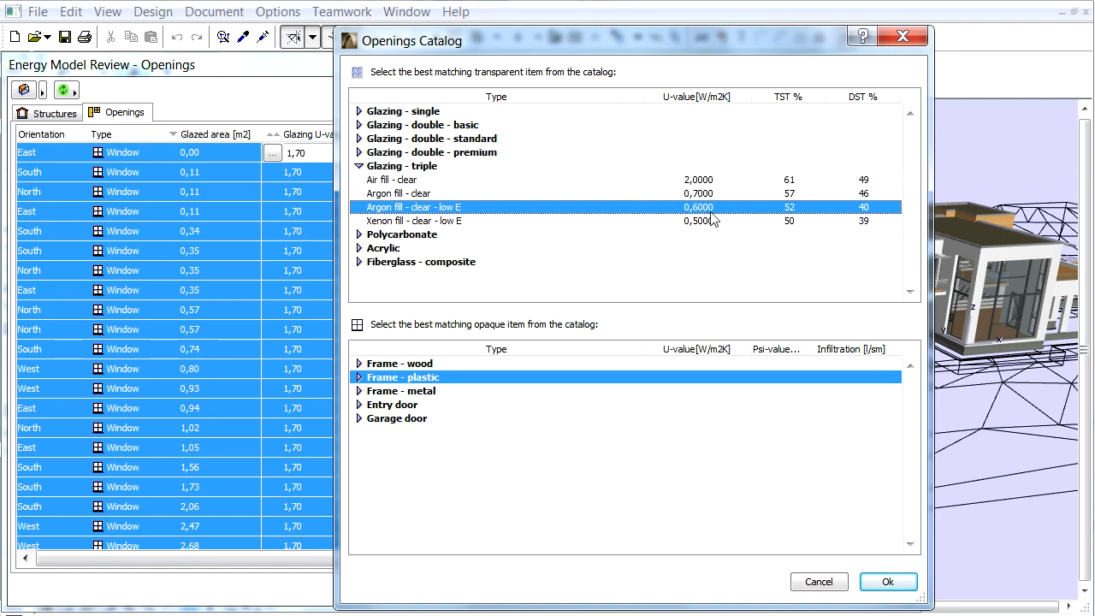
pyautogui.moveTo(803, 221)
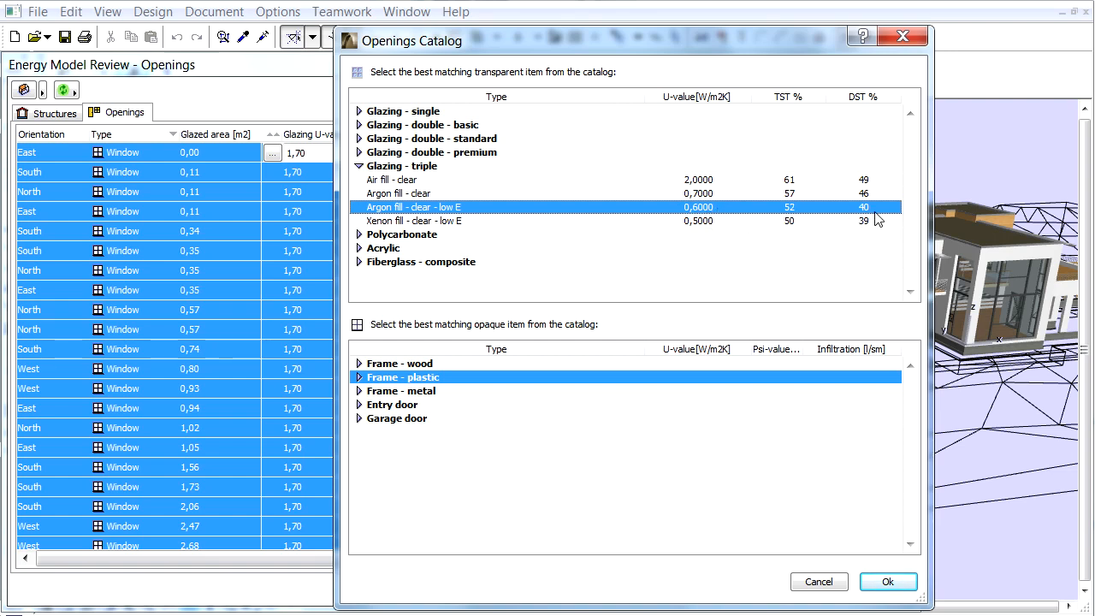
pyautogui.moveTo(667, 310)
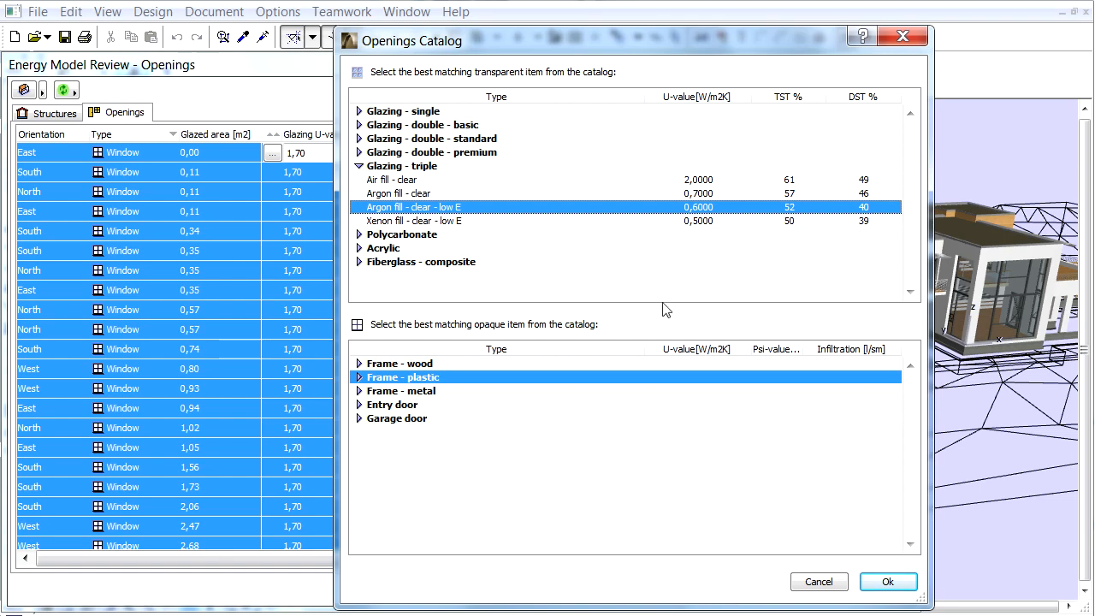
pyautogui.moveTo(370, 369)
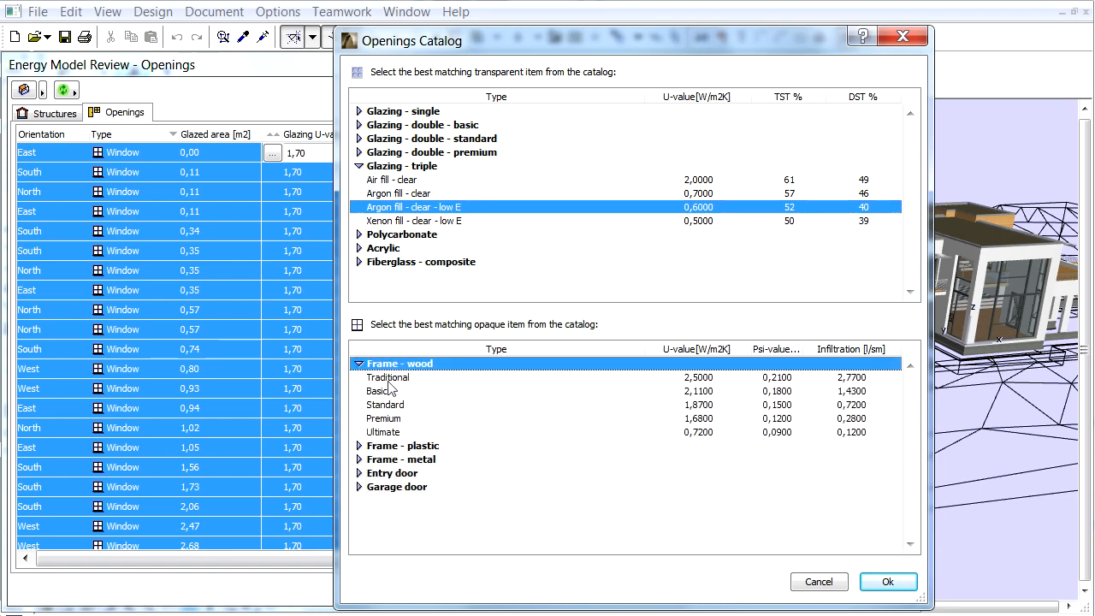
pyautogui.moveTo(499, 439)
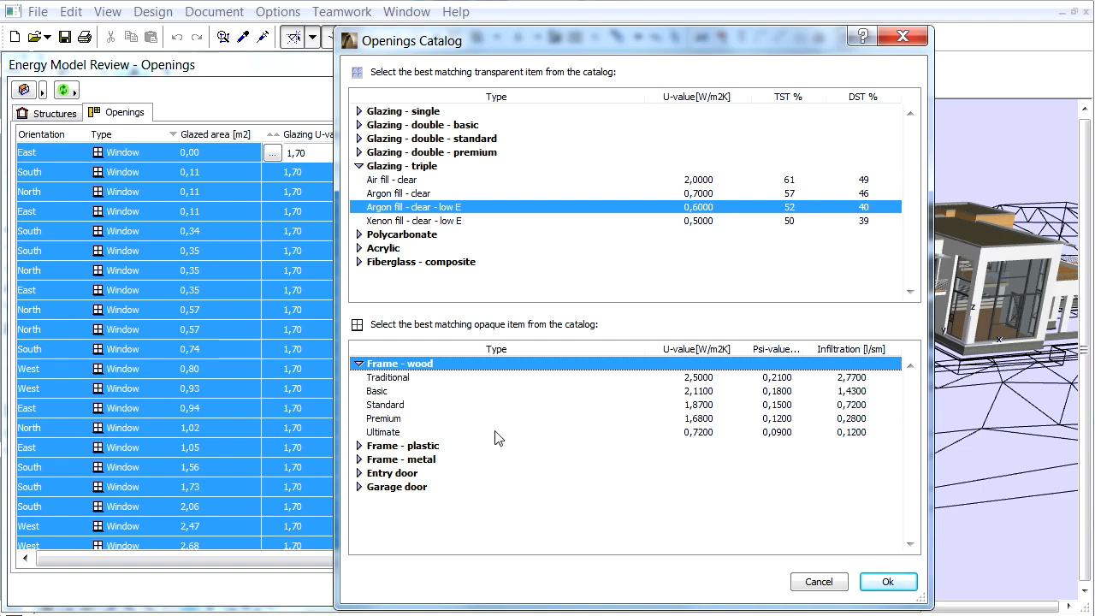
# Select the Ultimate wood frame and apply it with the triple argon low-E glazing via OK
pyautogui.click(383, 431)
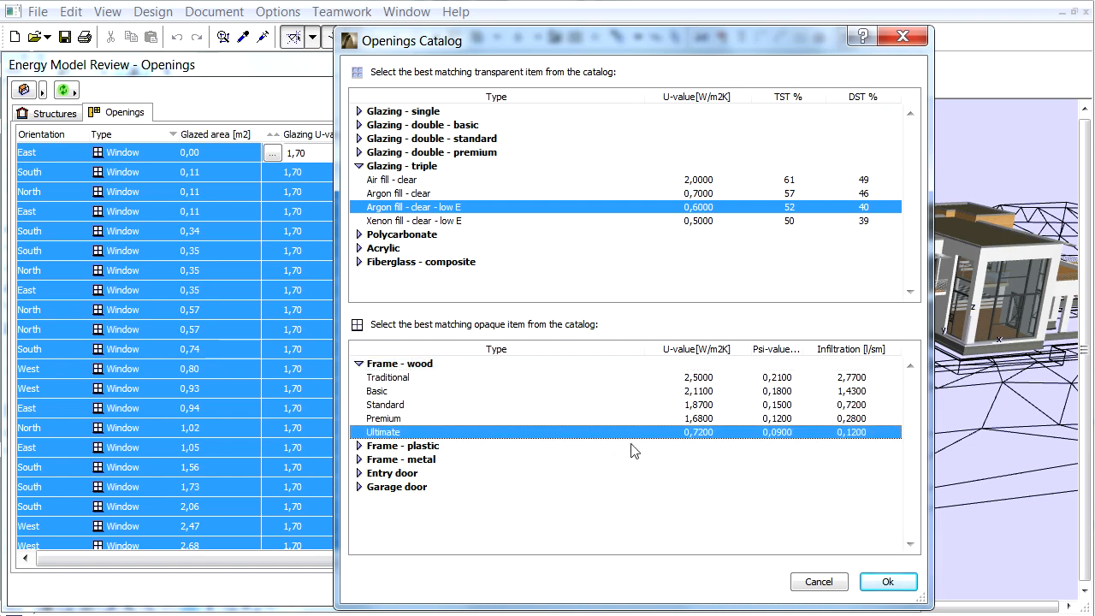
pyautogui.moveTo(791, 446)
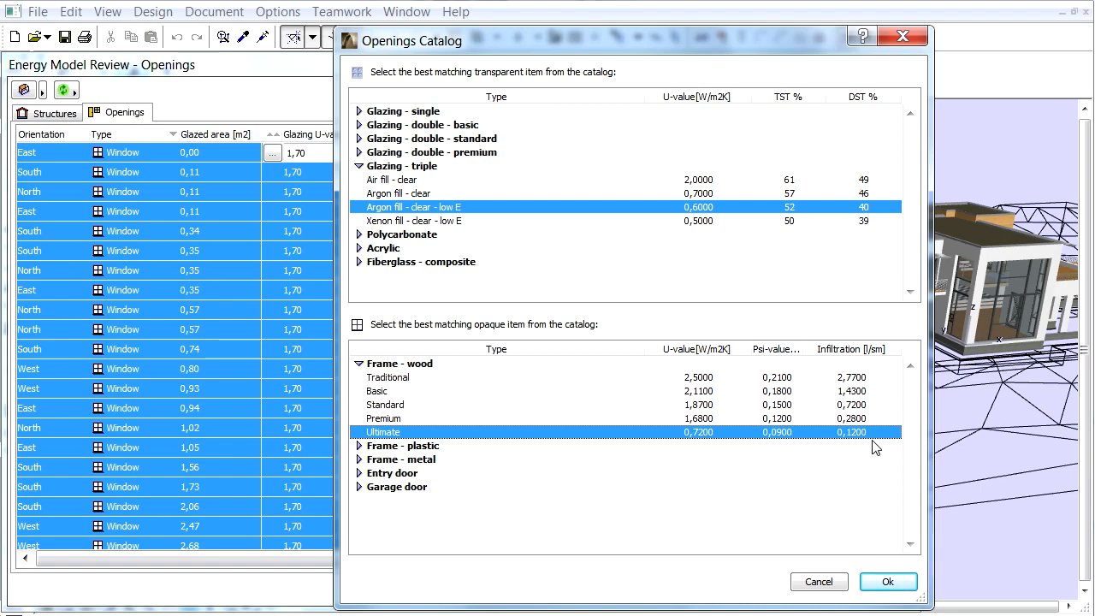
pyautogui.click(888, 581)
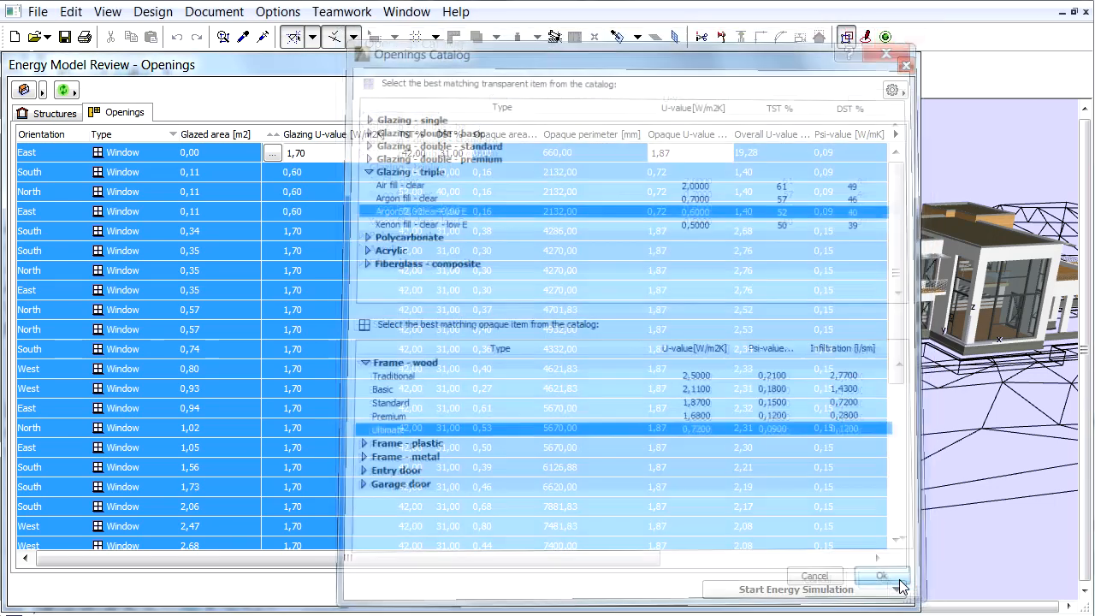
pyautogui.click(881, 576)
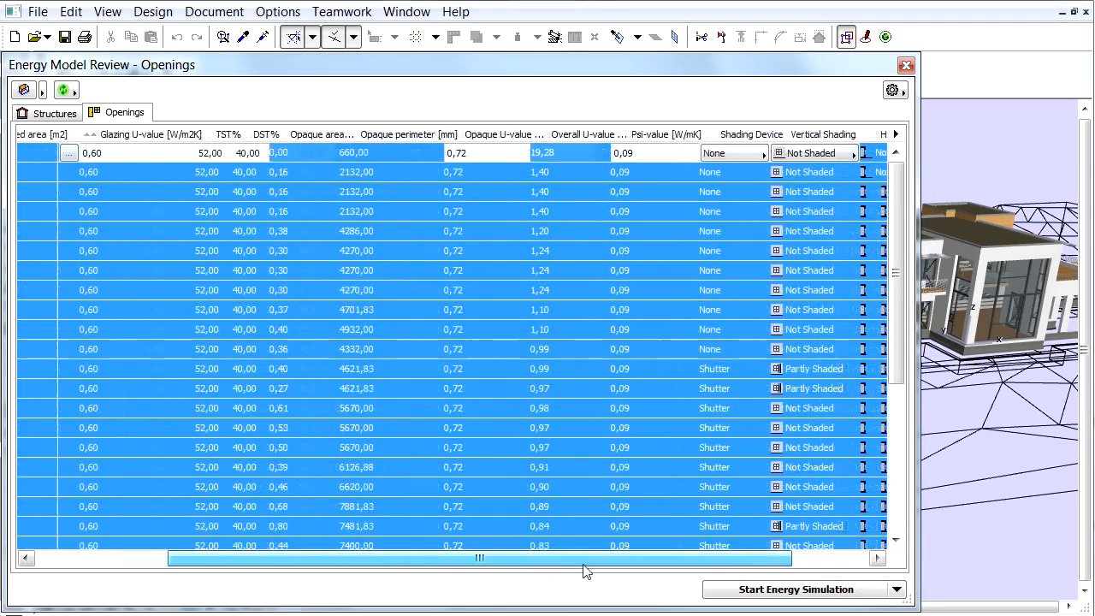
pyautogui.hscroll(3)
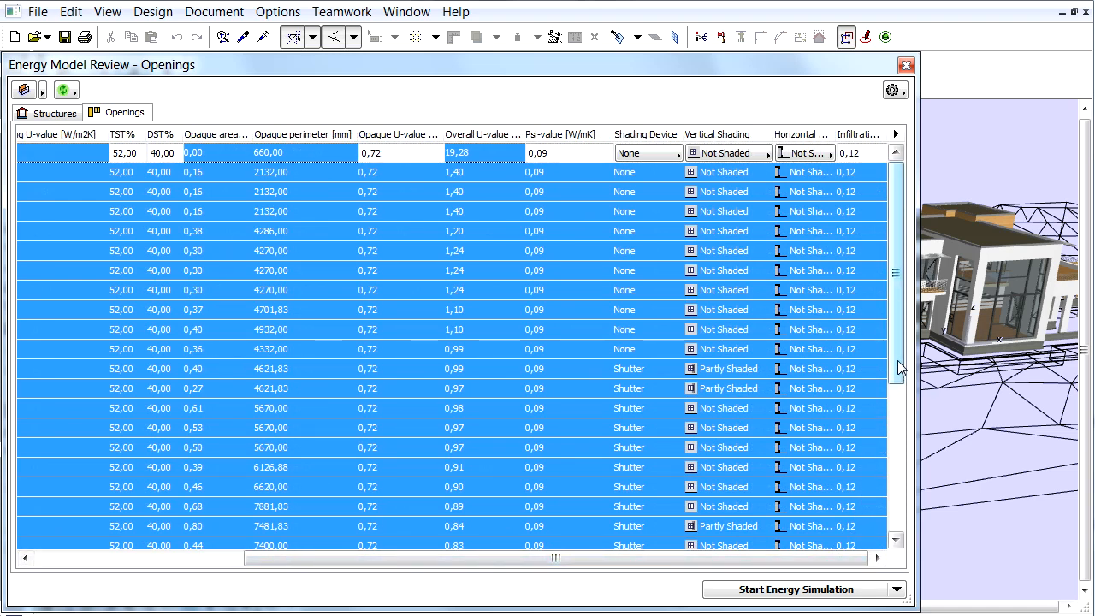
pyautogui.scroll(-3)
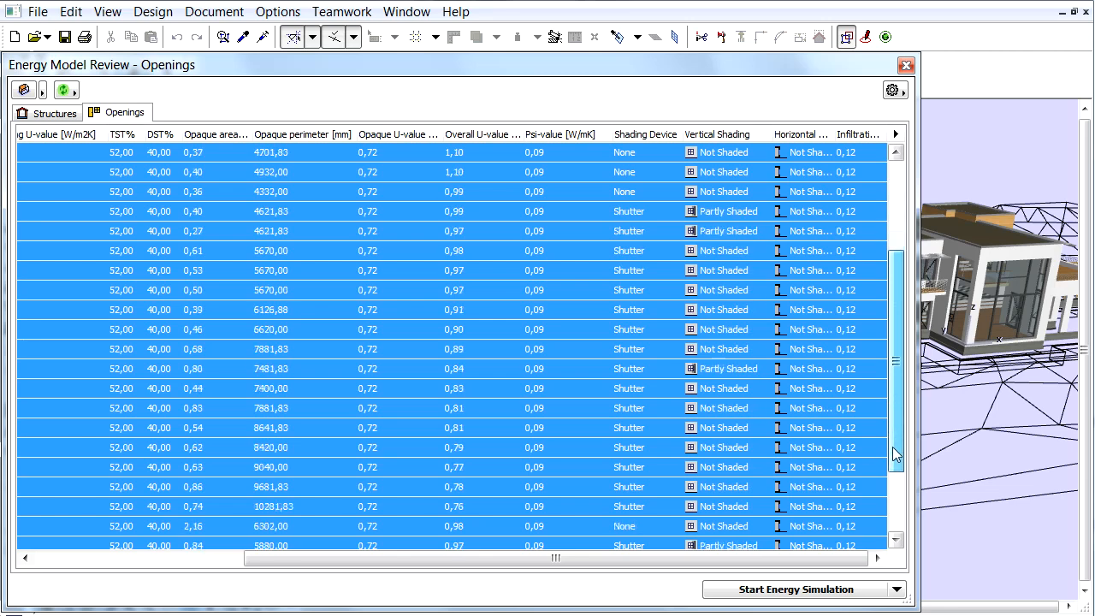
pyautogui.scroll(-3)
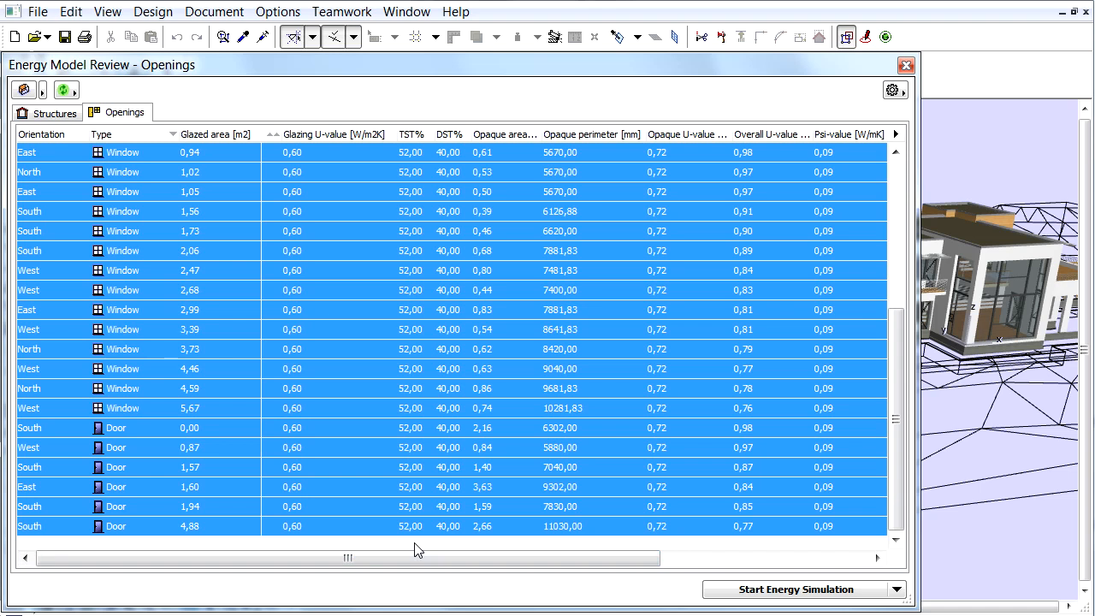
pyautogui.moveTo(325, 497)
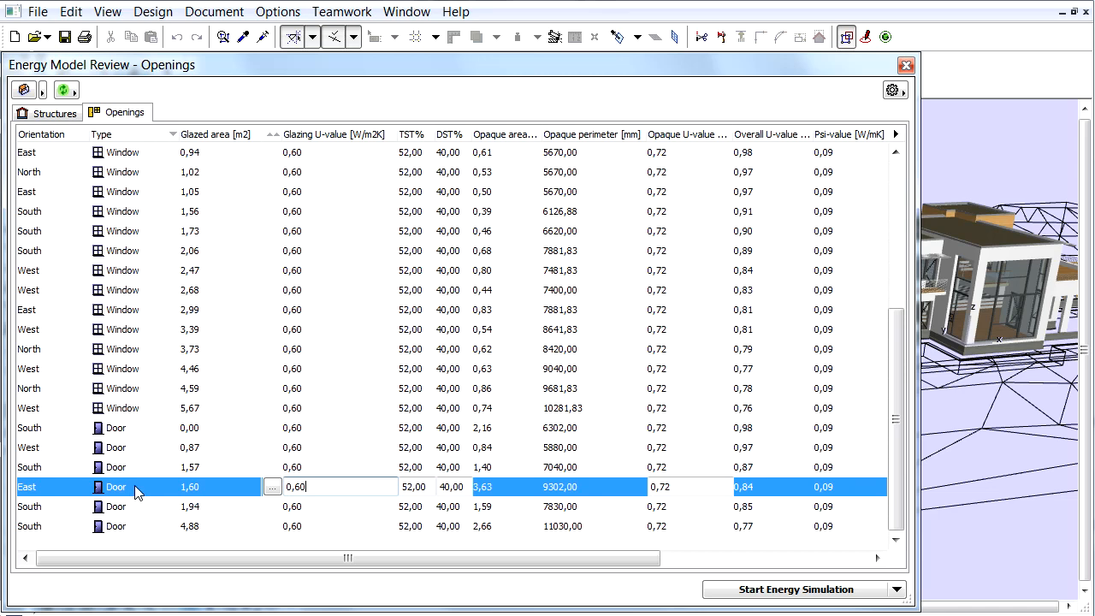
# Bring up the Opening Catalog for the East Door row from its context menu
pyautogui.rightClick(116, 486)
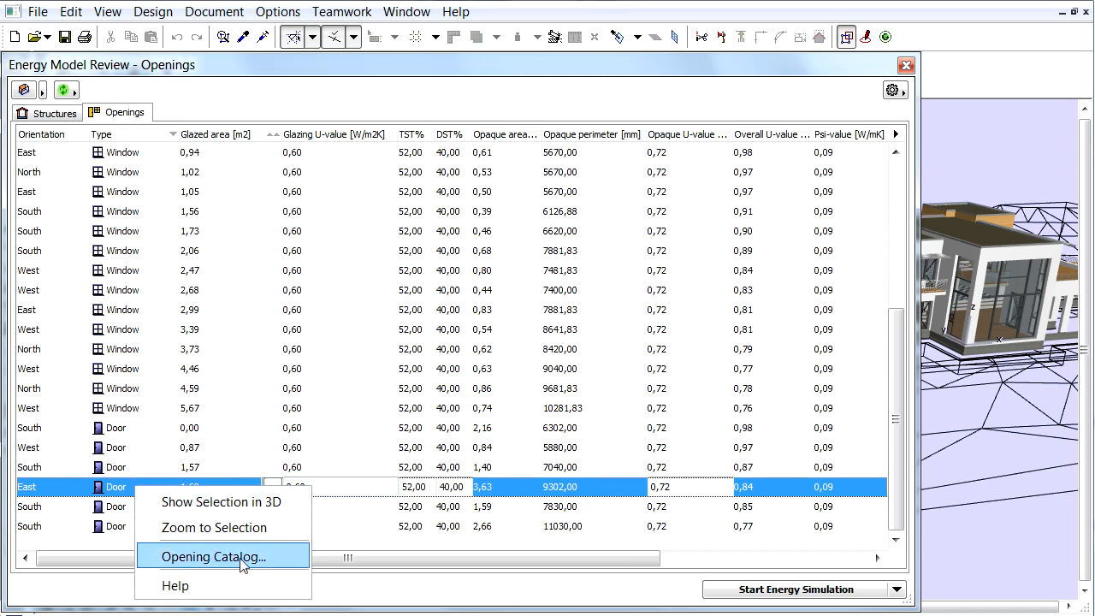
pyautogui.click(213, 556)
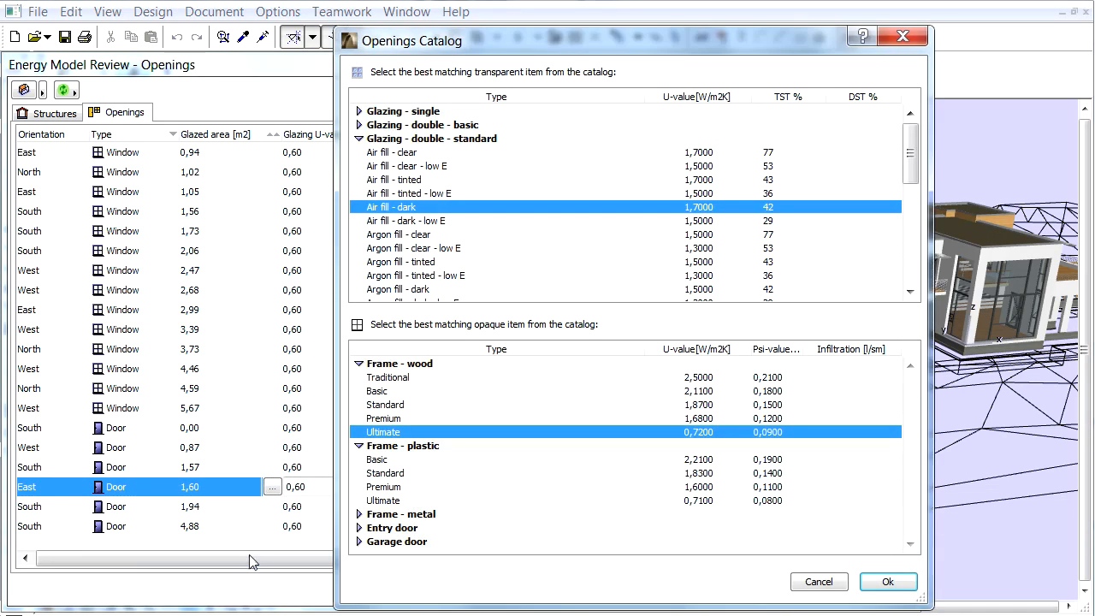
# Assign triple argon low-E glazing with an ultimate aluminium frame to the East door and confirm
pyautogui.click(432, 139)
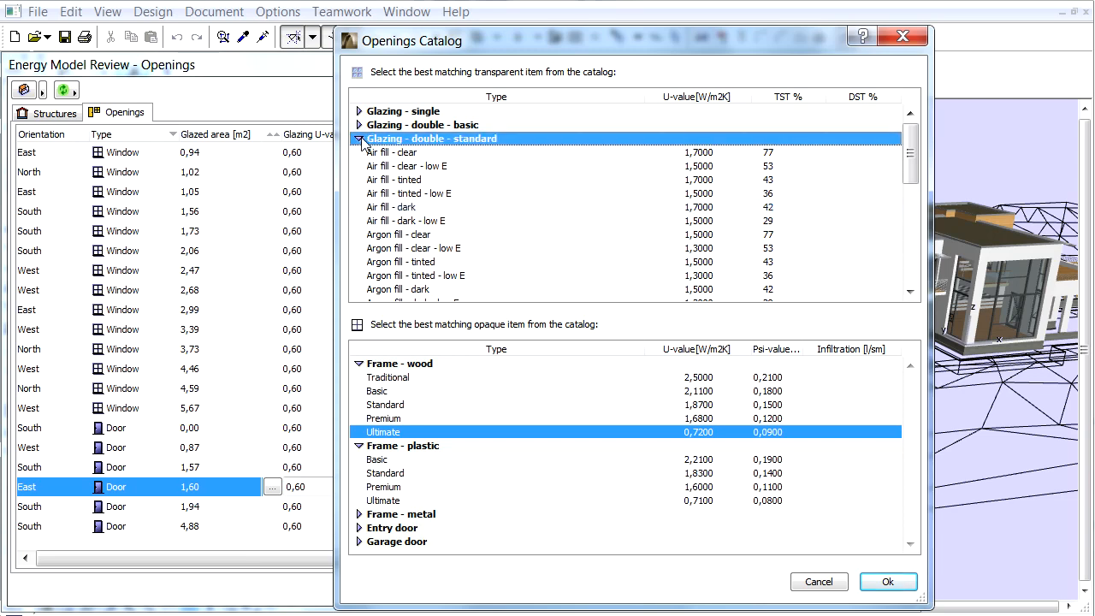
pyautogui.click(361, 139)
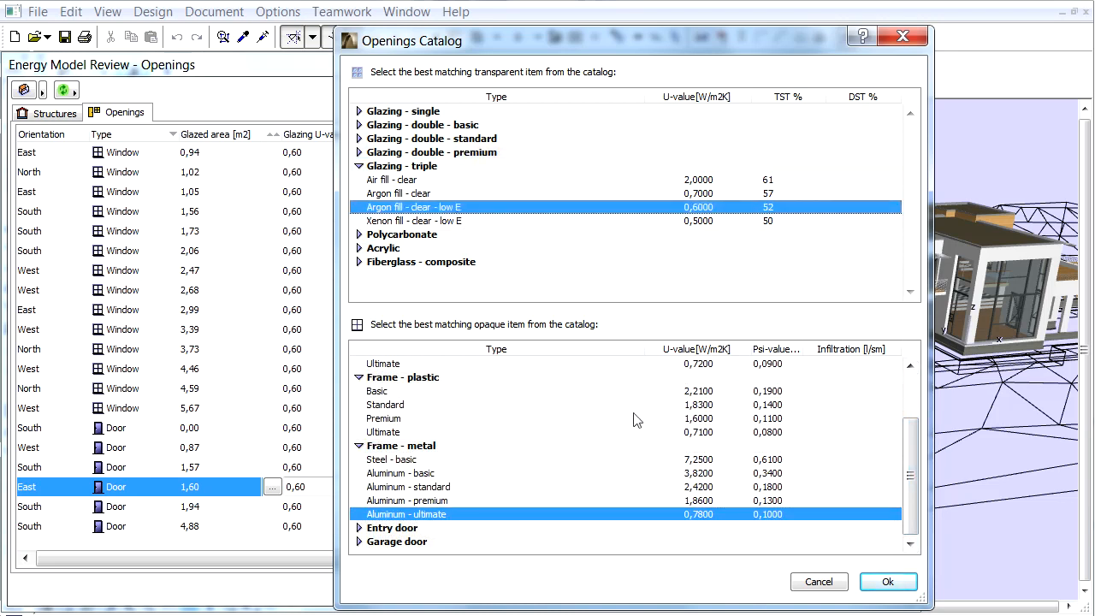
pyautogui.click(888, 581)
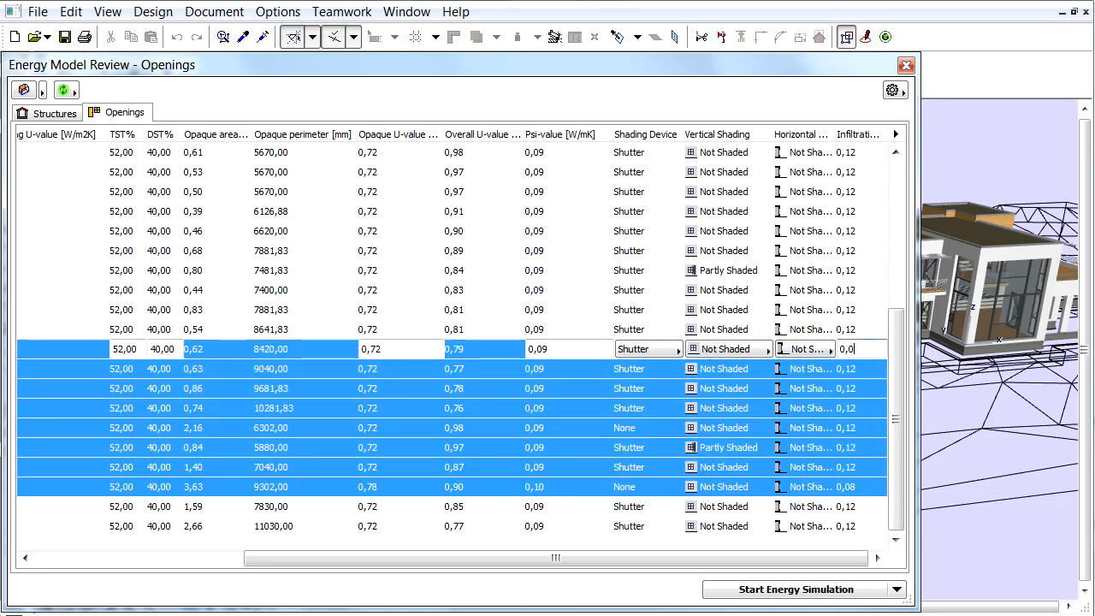
# Enter 0,05 as the infiltration value for the selected openings and confirm it
pyautogui.write('0,05')
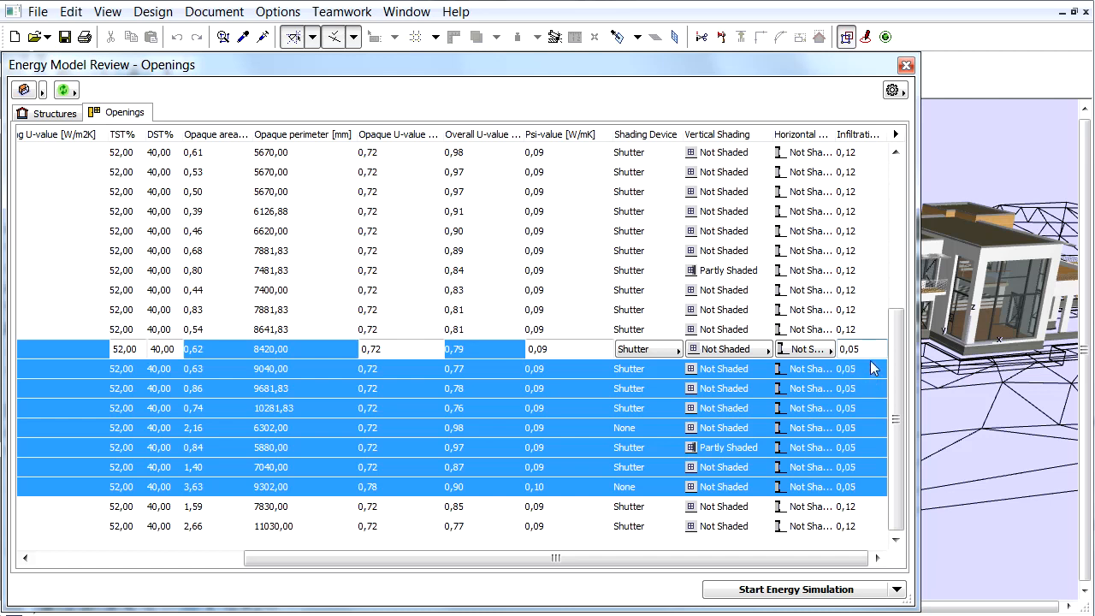
pyautogui.click(849, 349)
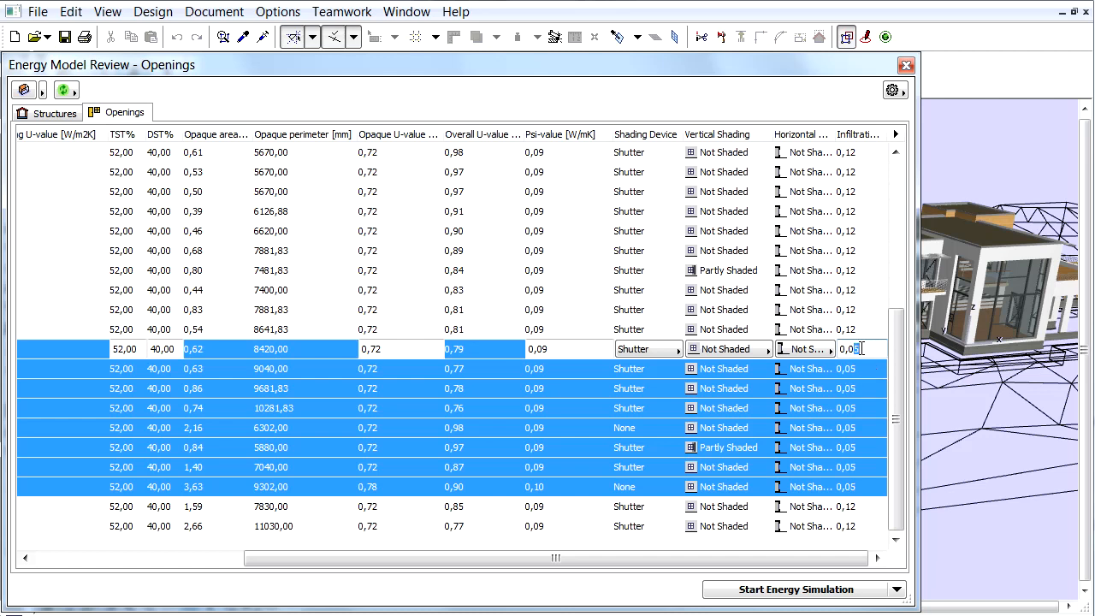